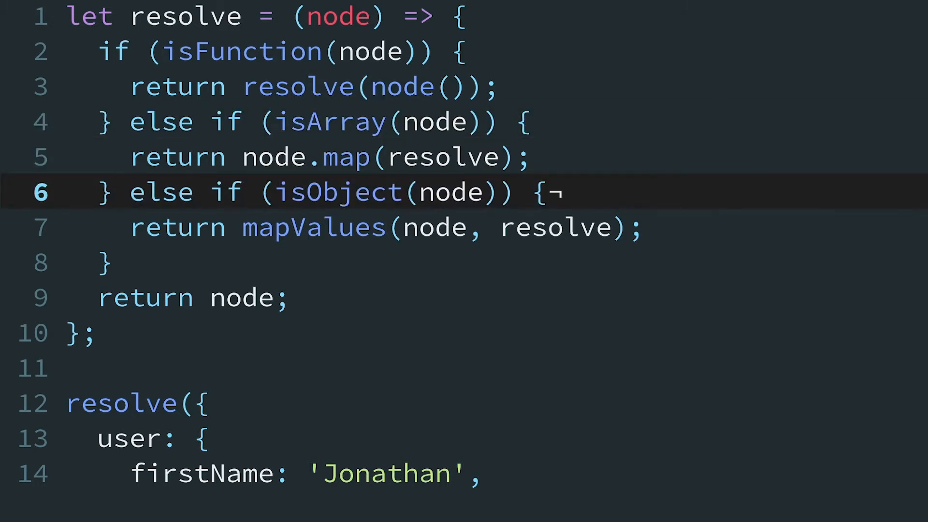
Step: Rewrite resolve's body as one line: return isFunction(node) ? resolve(node()) : node;
left_click(172, 51)
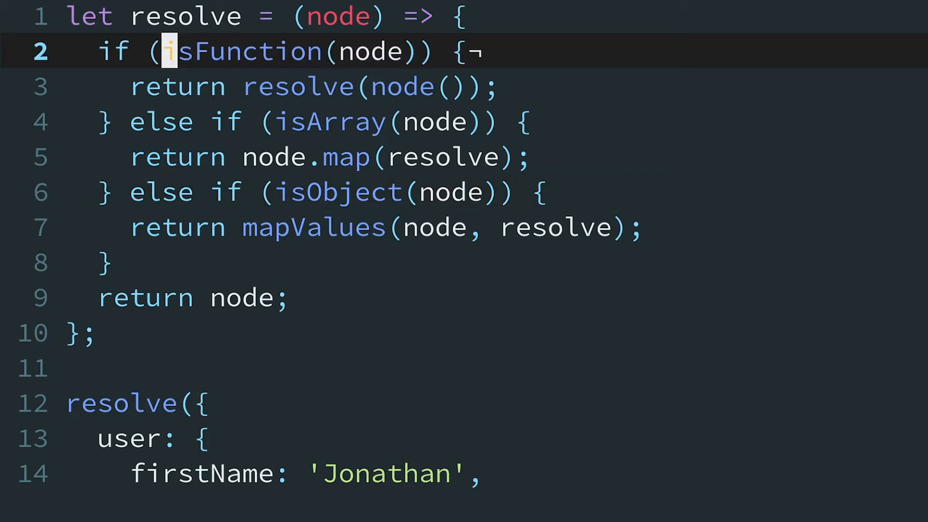
left_click(201, 298)
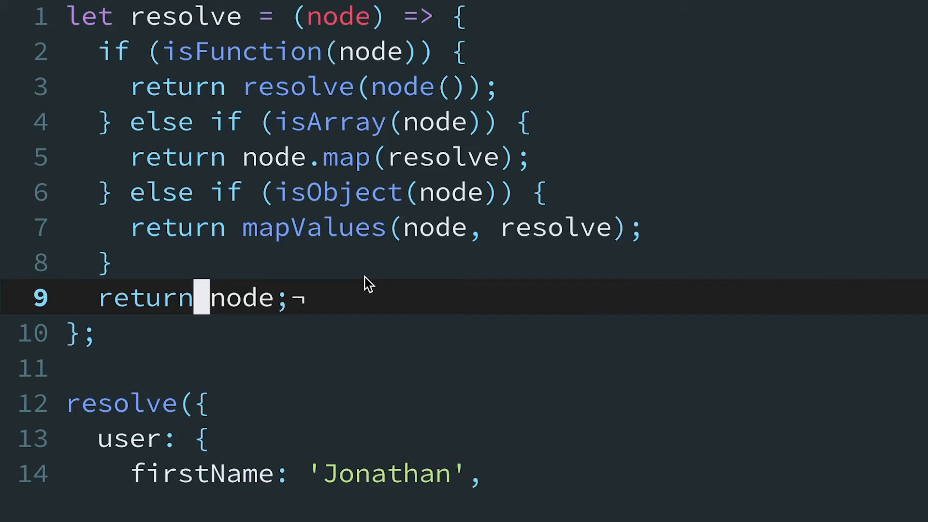
mouse_move(186, 68)
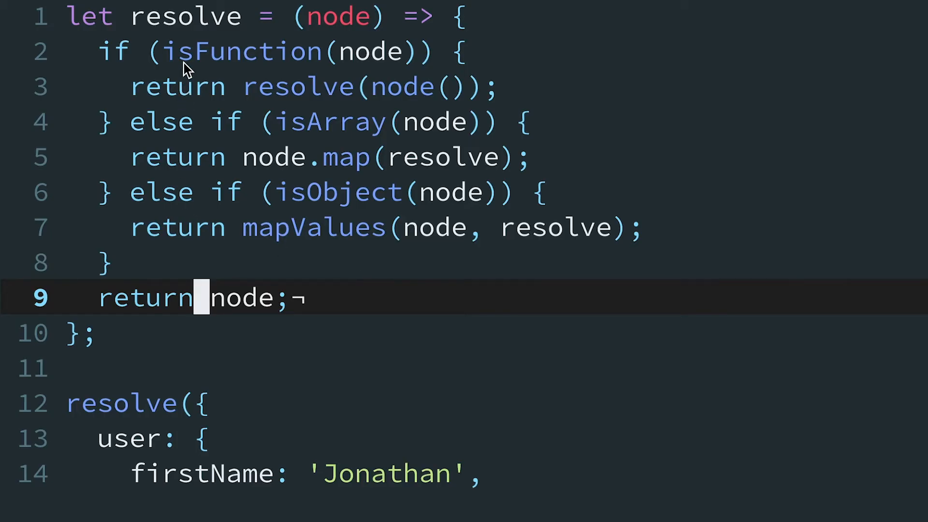
left_click(187, 51)
type("return isFunction(node) ?")
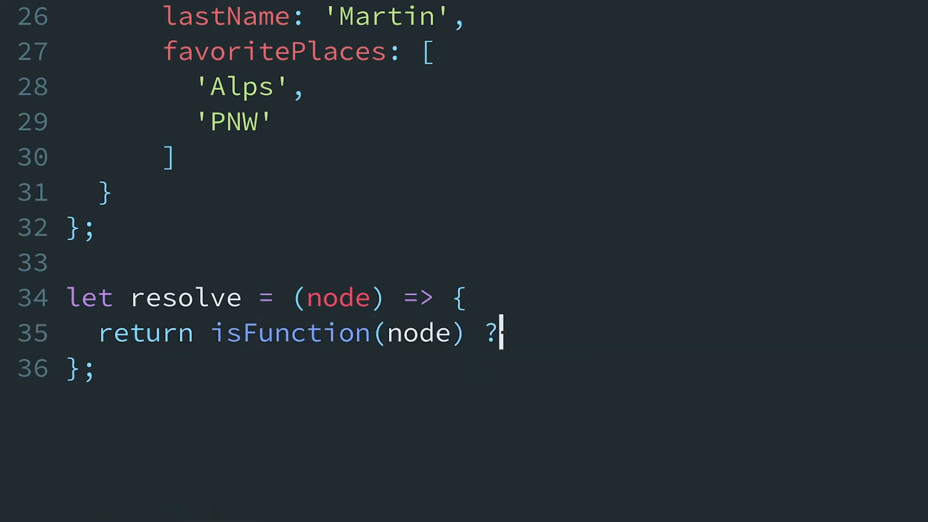
type("resolve(node()) : node;")
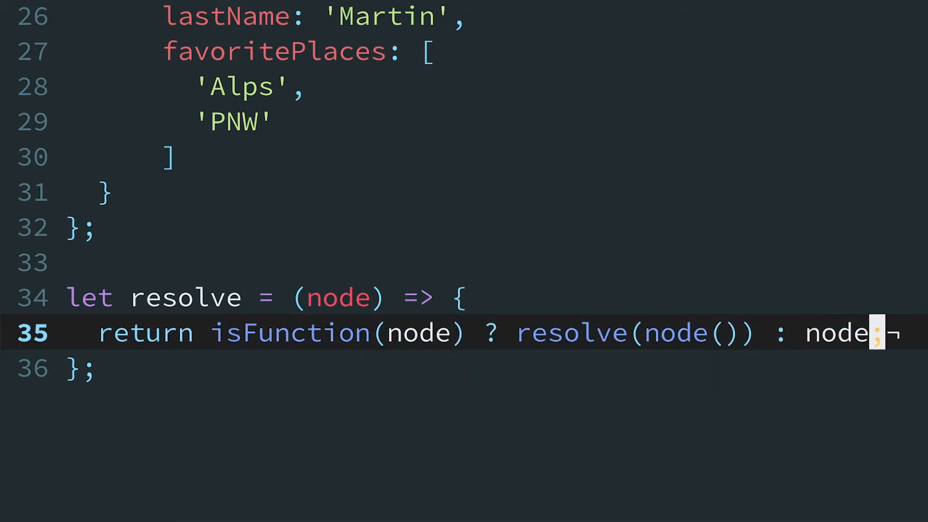
mouse_move(393, 351)
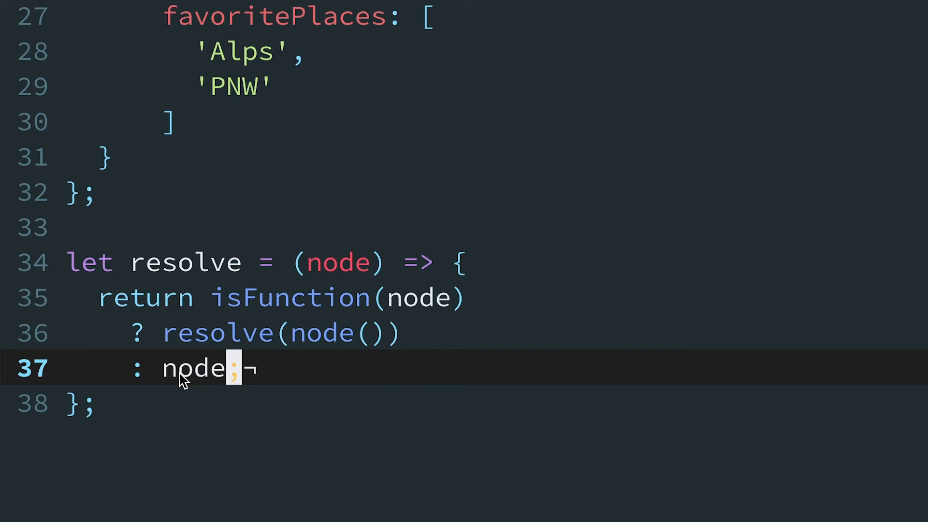
Step: Extend the fallback to (isArray(node) ? node.map(resolve) : node)
type("(isArray();")
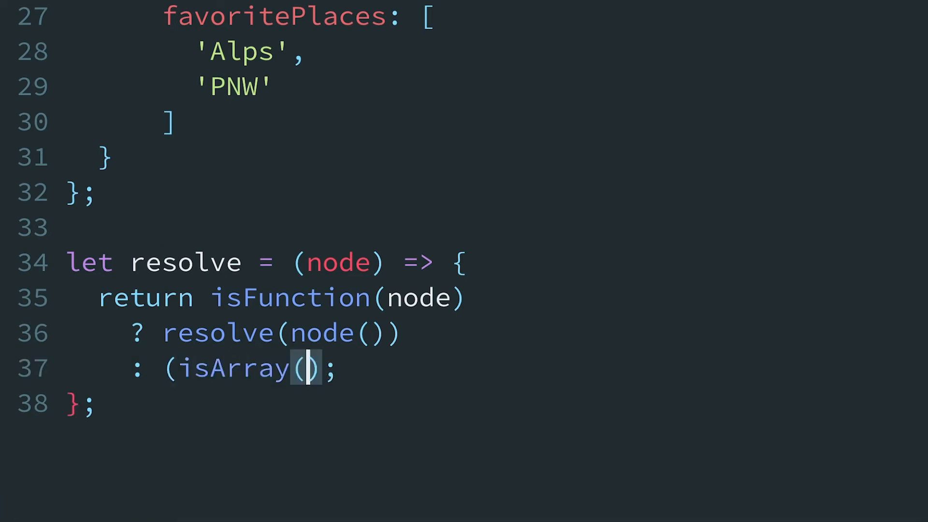
type("node) ? node.map(resolve) : node")
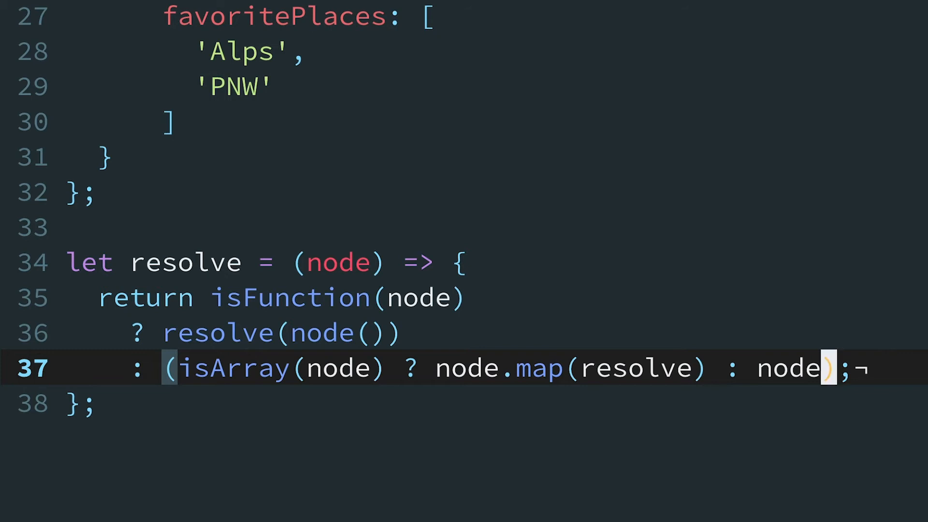
mouse_move(155, 379)
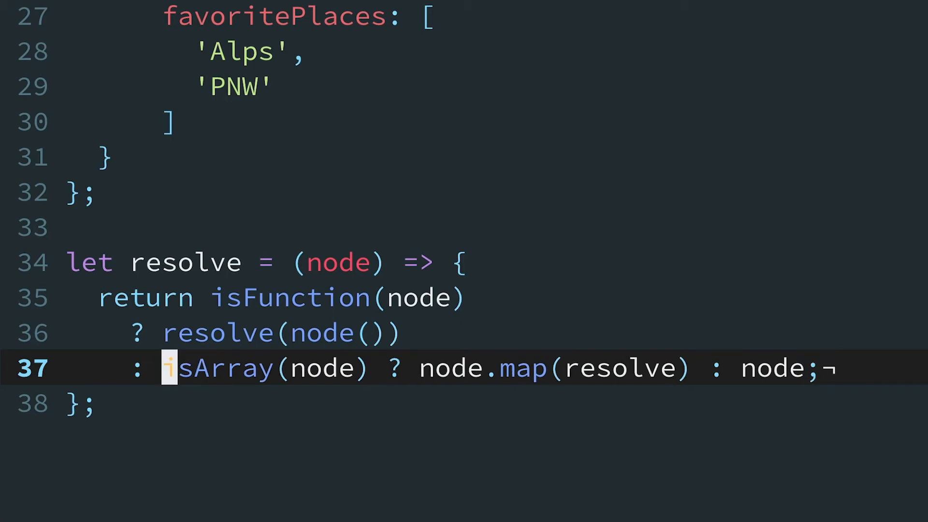
mouse_move(265, 359)
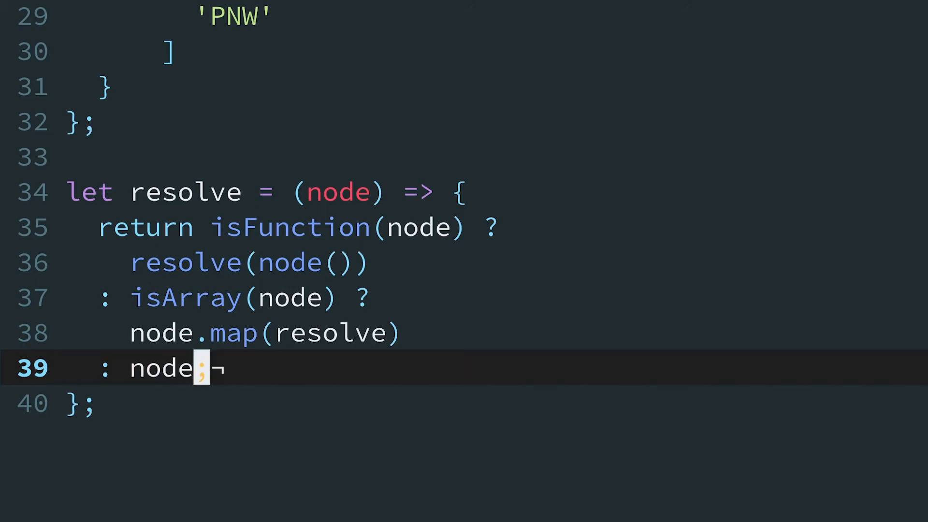
Step: Break the ternary so each result sits on its own indented line after its ?
key("Enter")
type("mapValues(node, resolve)")
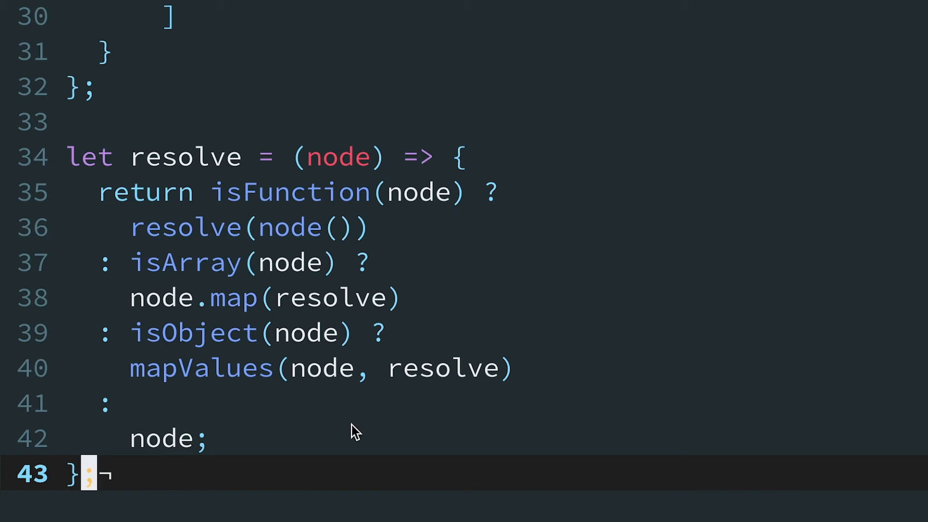
mouse_move(412, 217)
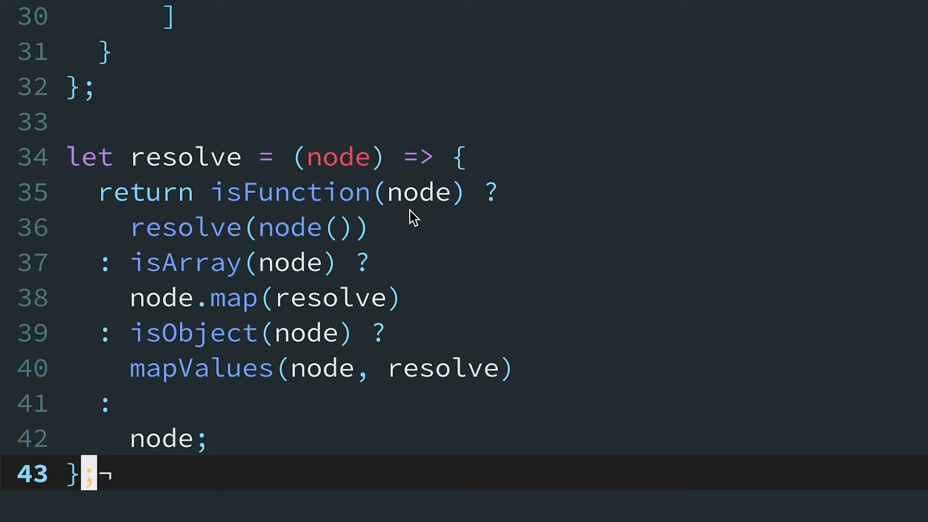